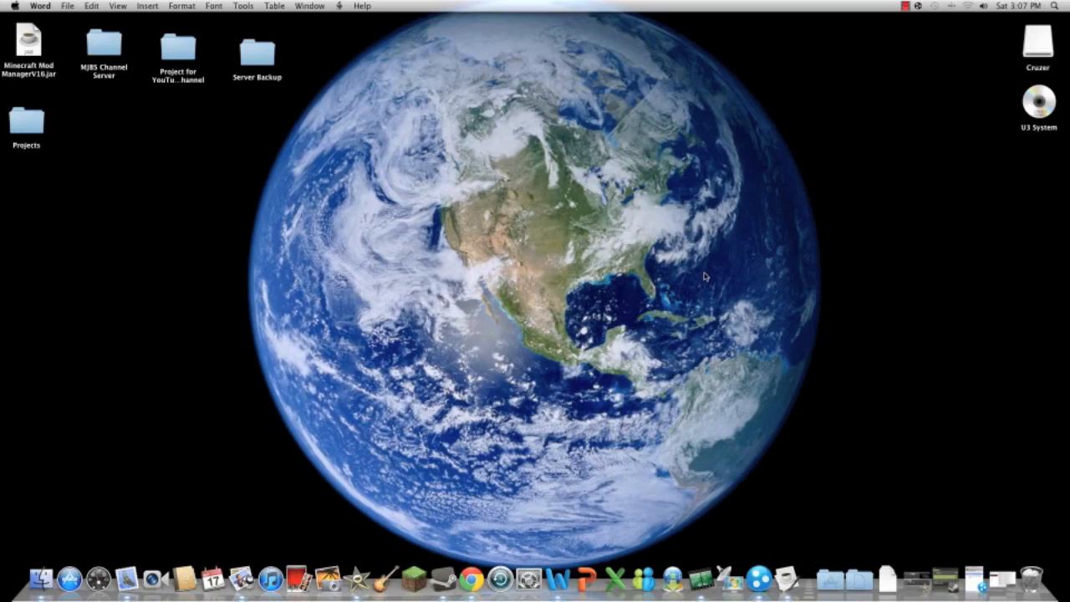
mouse_move(695, 266)
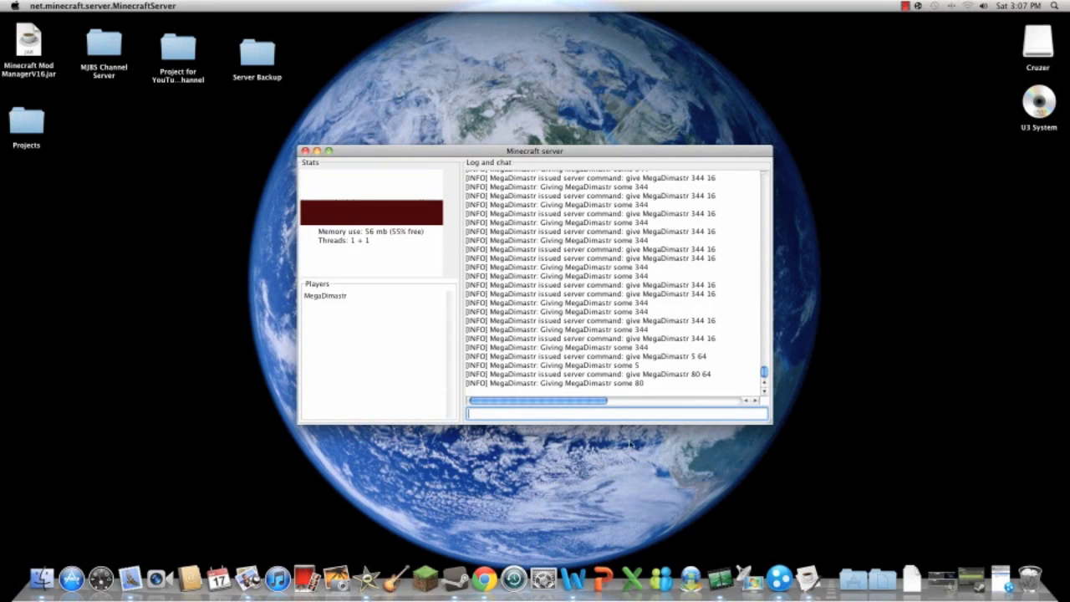
mouse_move(304, 105)
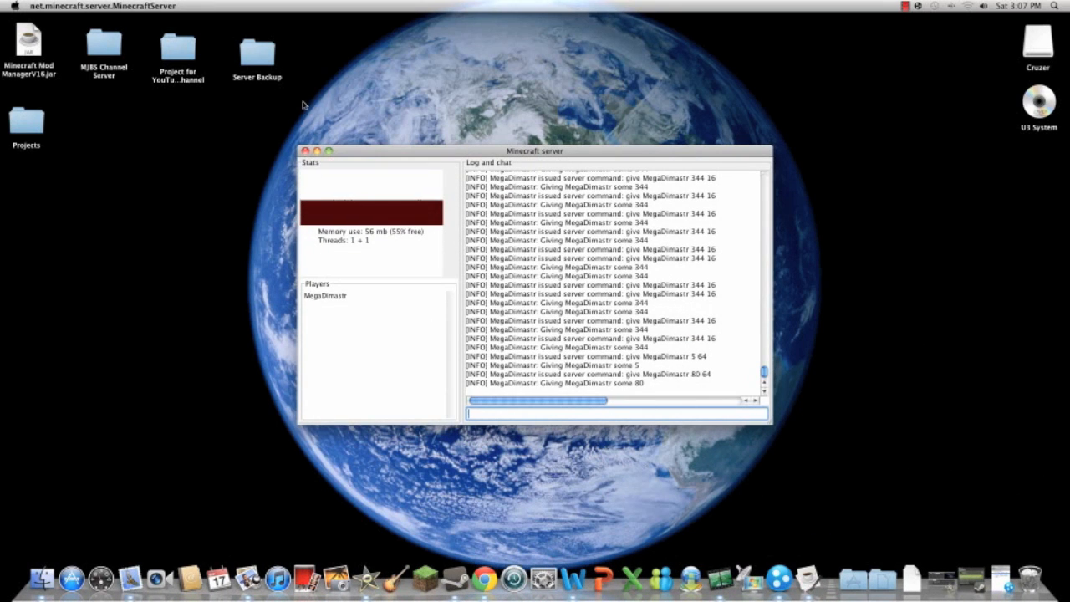
Hide the Minecraft server window, then inspect the first and last MJBS Channel Server 1 peers in Hamachi.
click(306, 151)
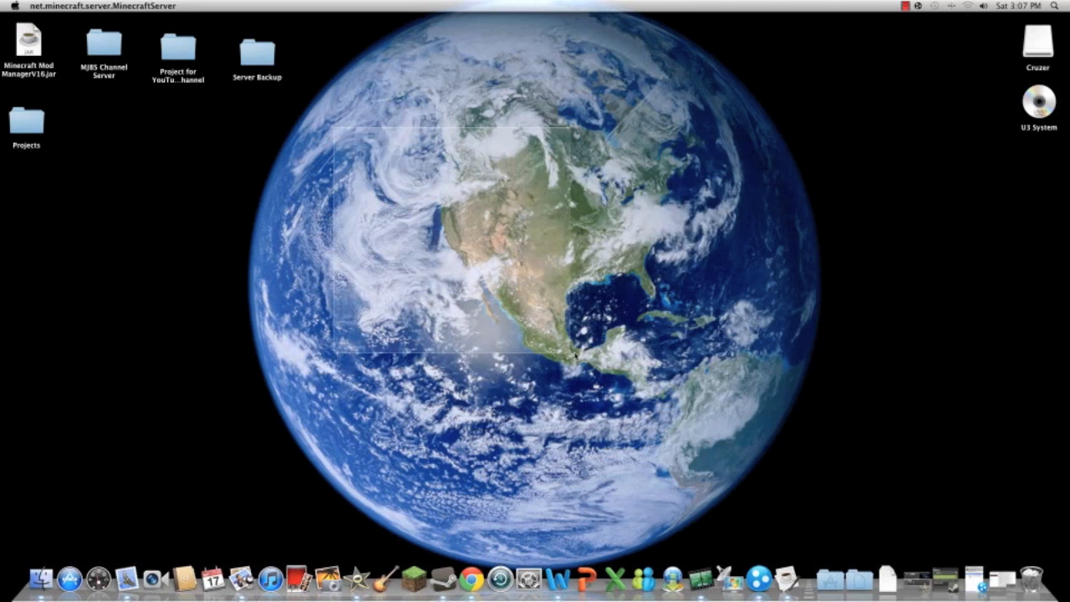
drag(575, 358, 706, 471)
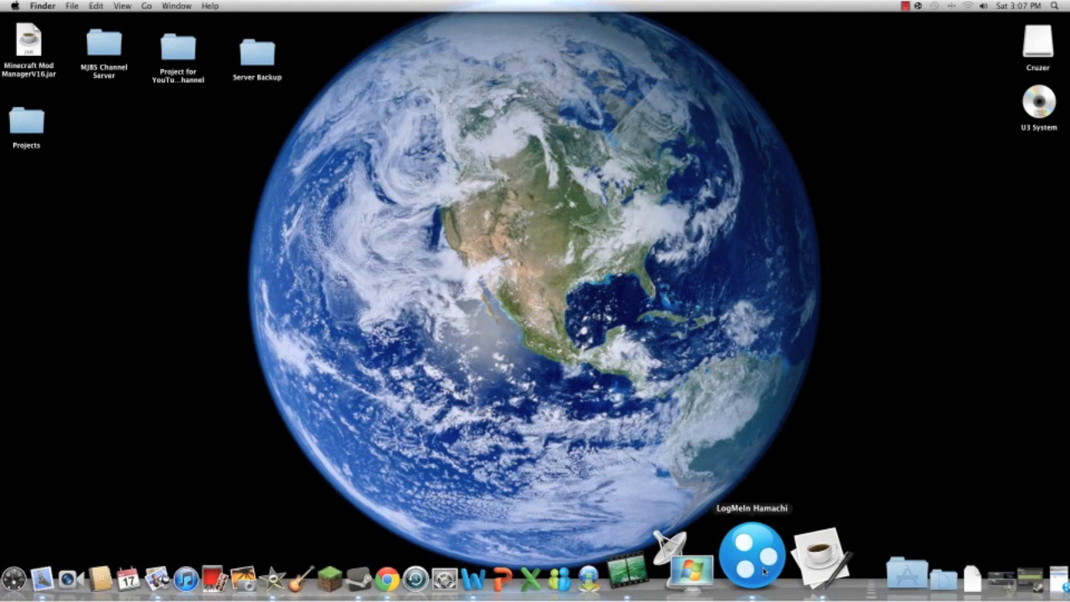
click(752, 552)
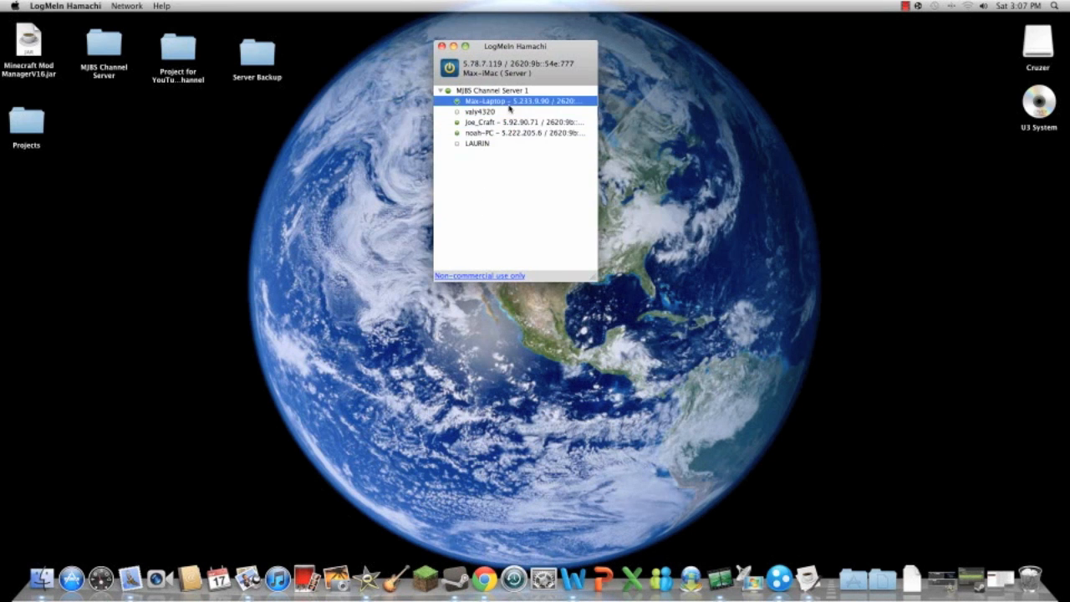
click(477, 143)
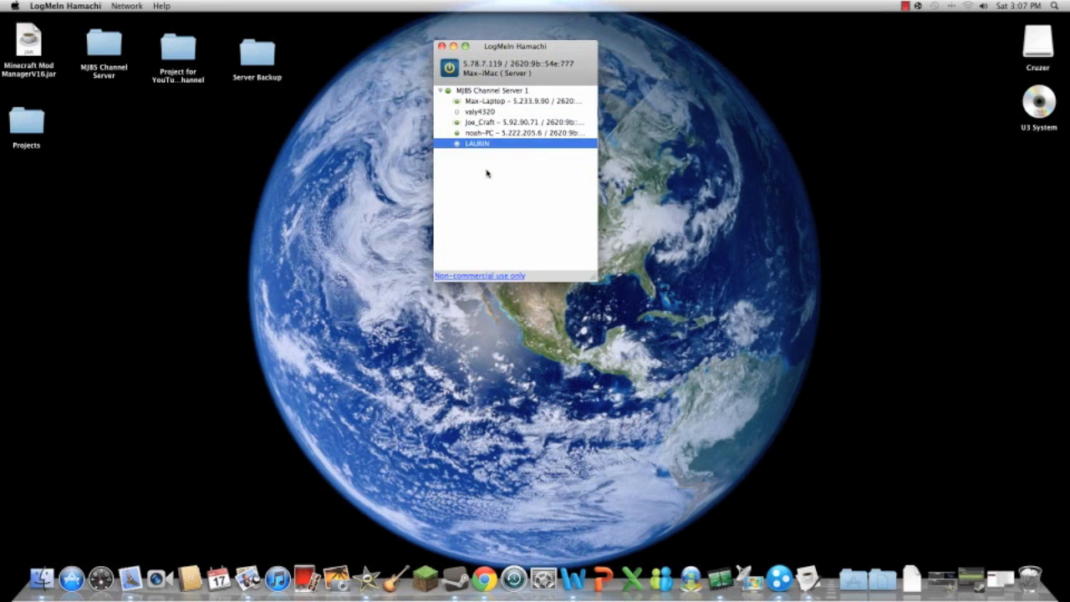
click(442, 46)
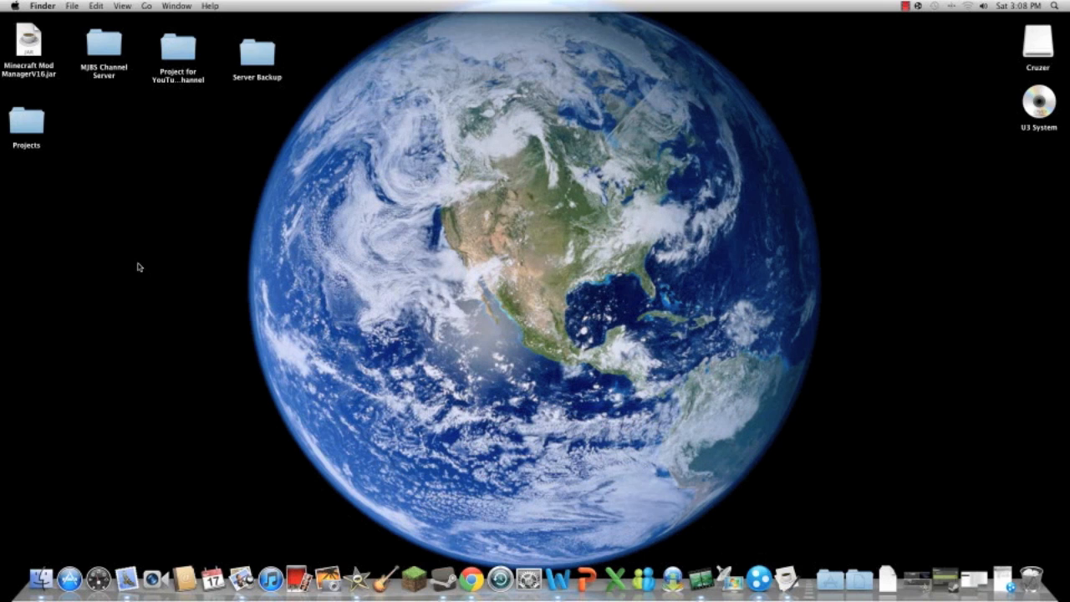
mouse_move(410, 383)
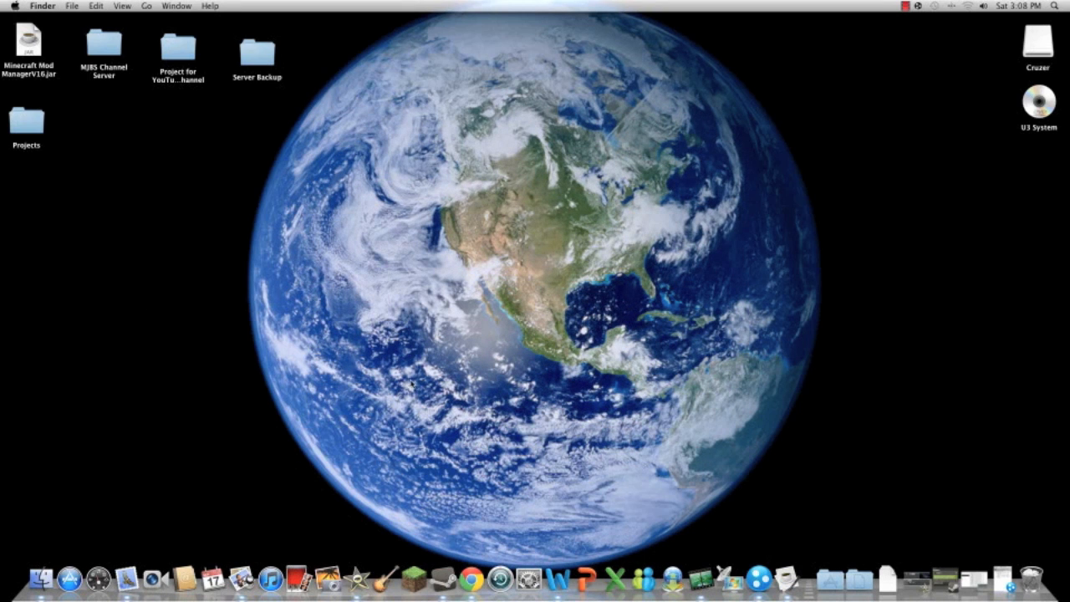
mouse_move(258, 529)
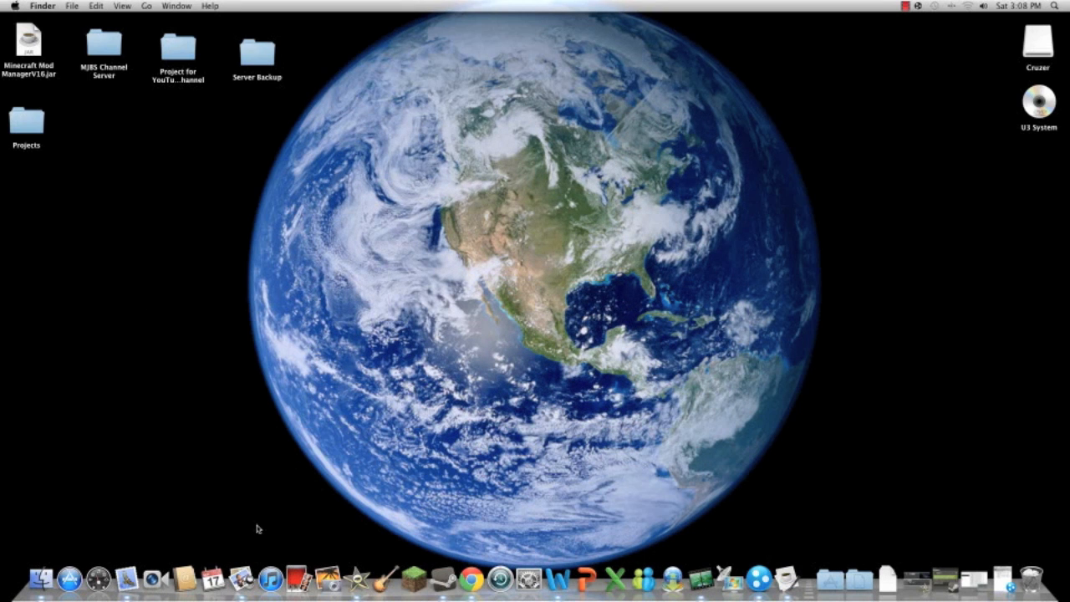
mouse_move(282, 527)
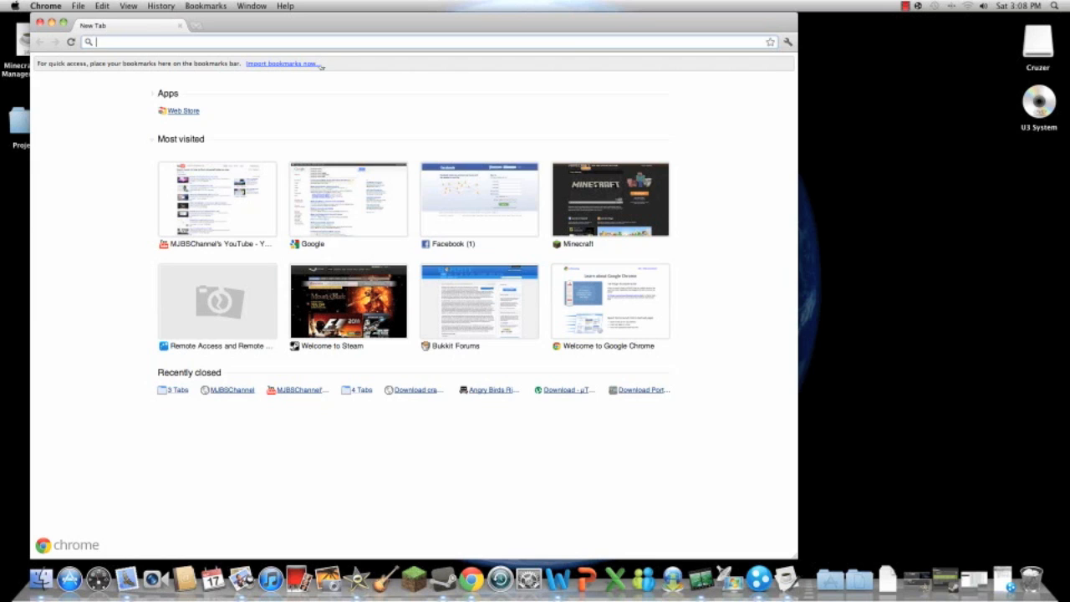
Go to logmein, then Products > LogMeIn Hamachi > Try It Free.
text(logmein.com)
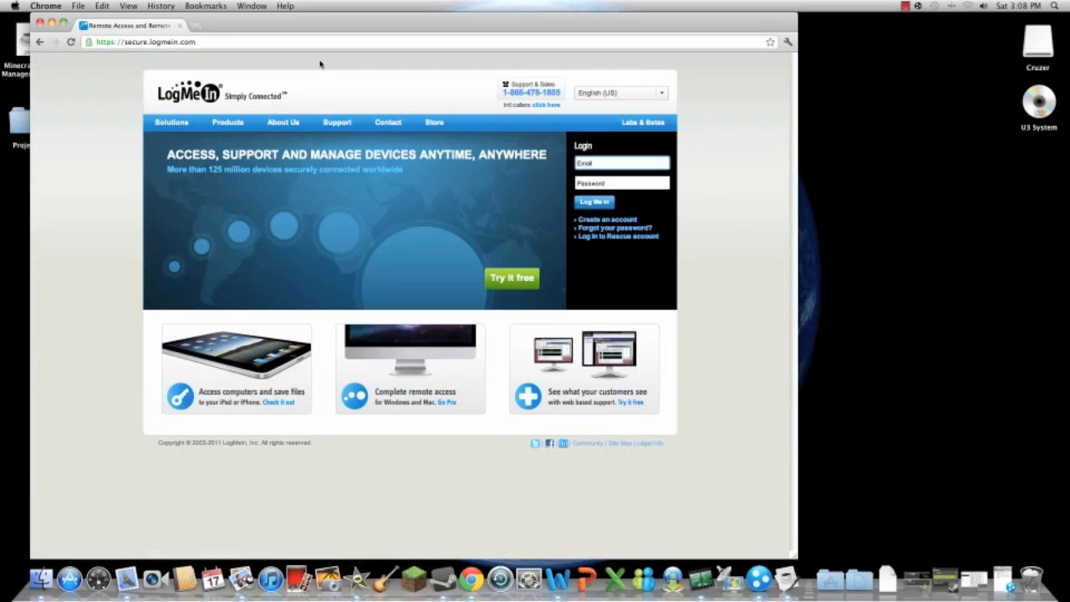
mouse_move(372, 90)
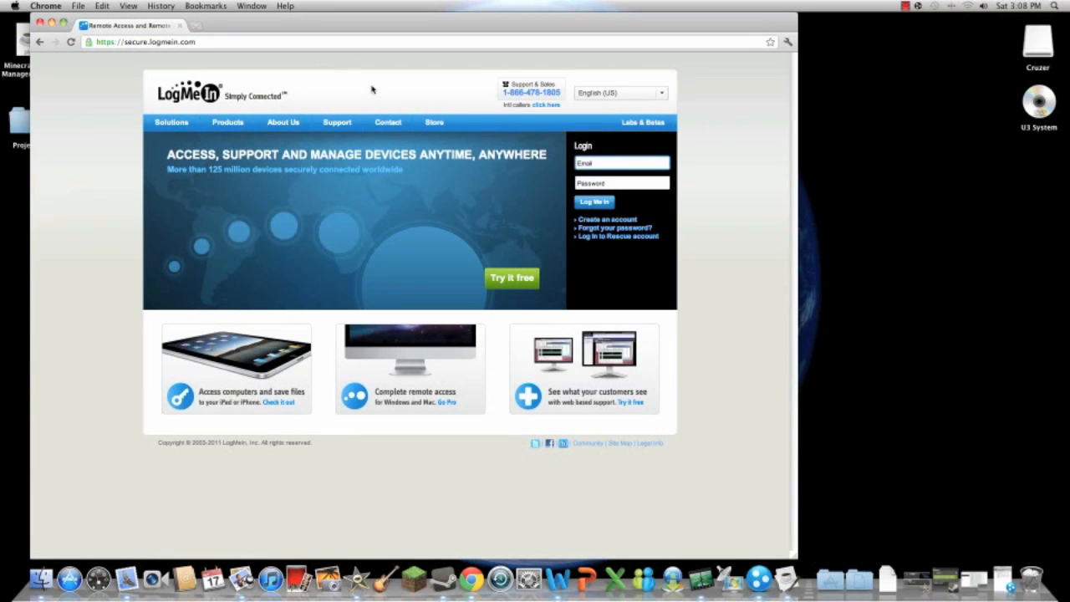
click(228, 122)
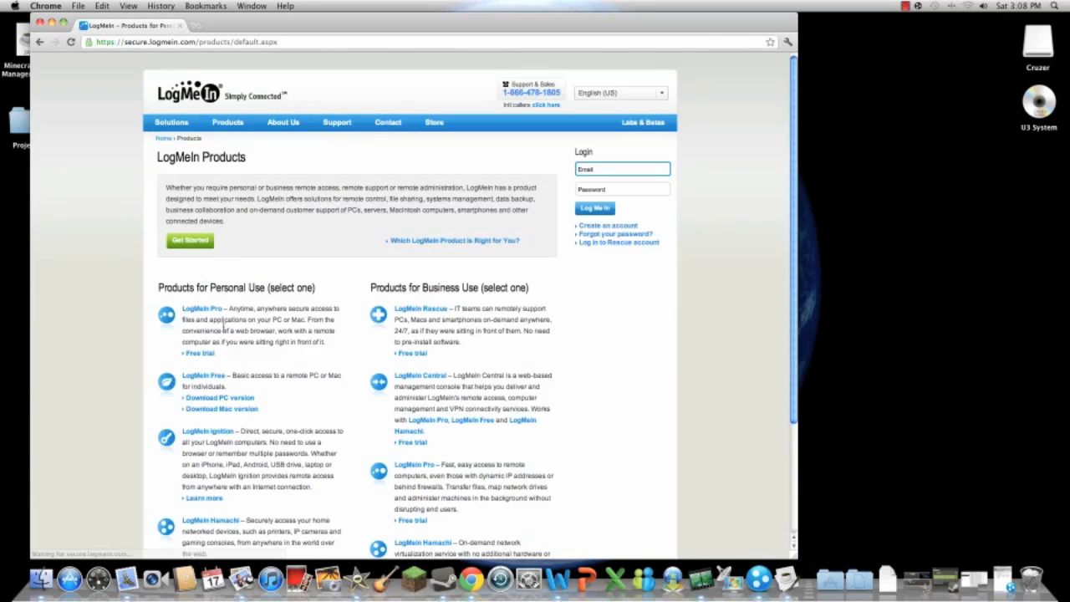
click(210, 520)
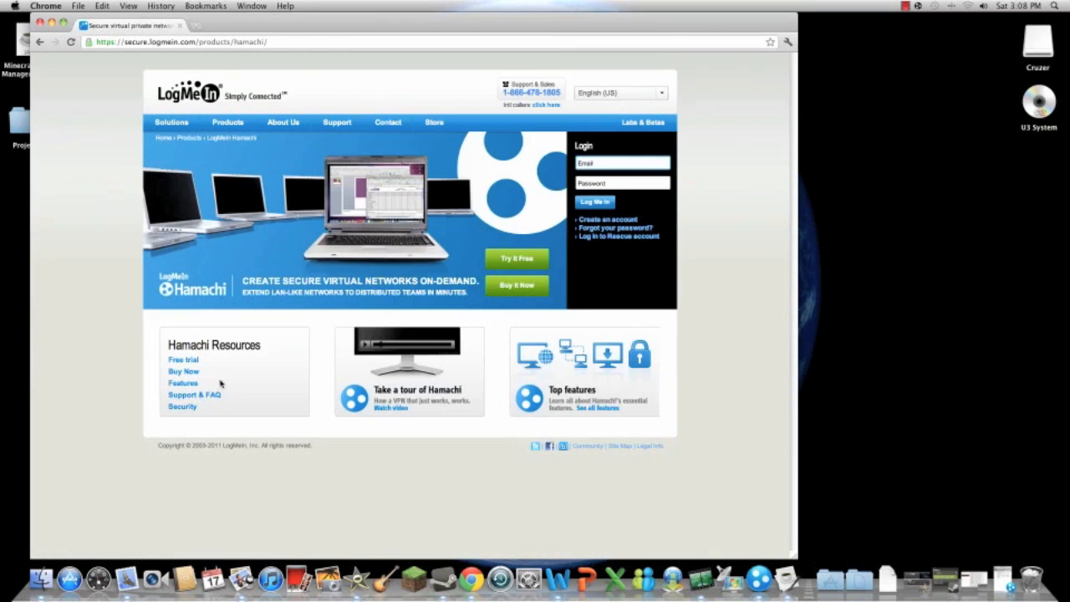
mouse_move(527, 273)
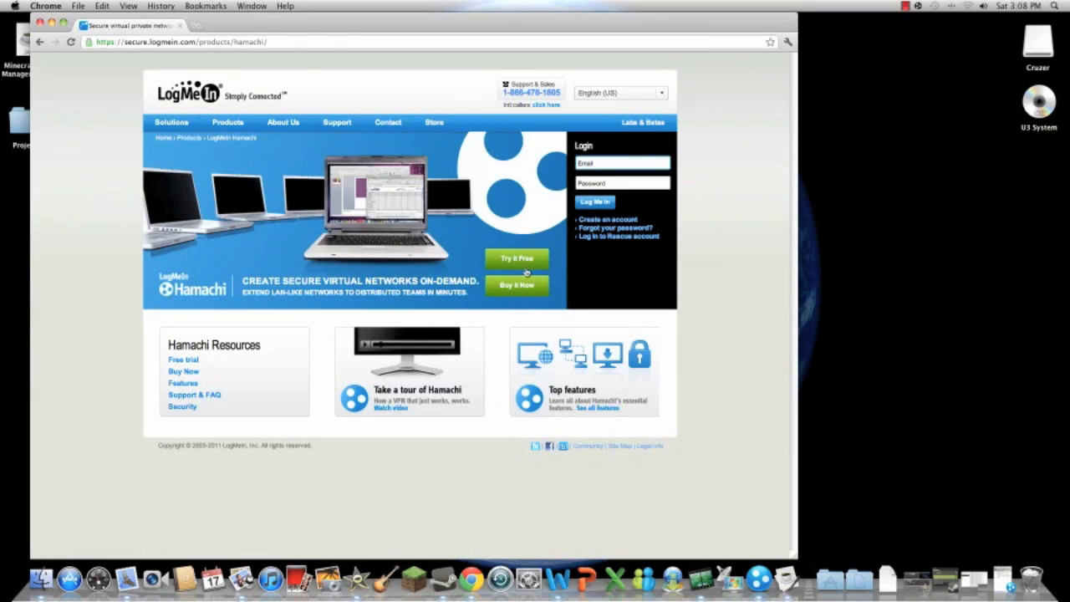
click(516, 259)
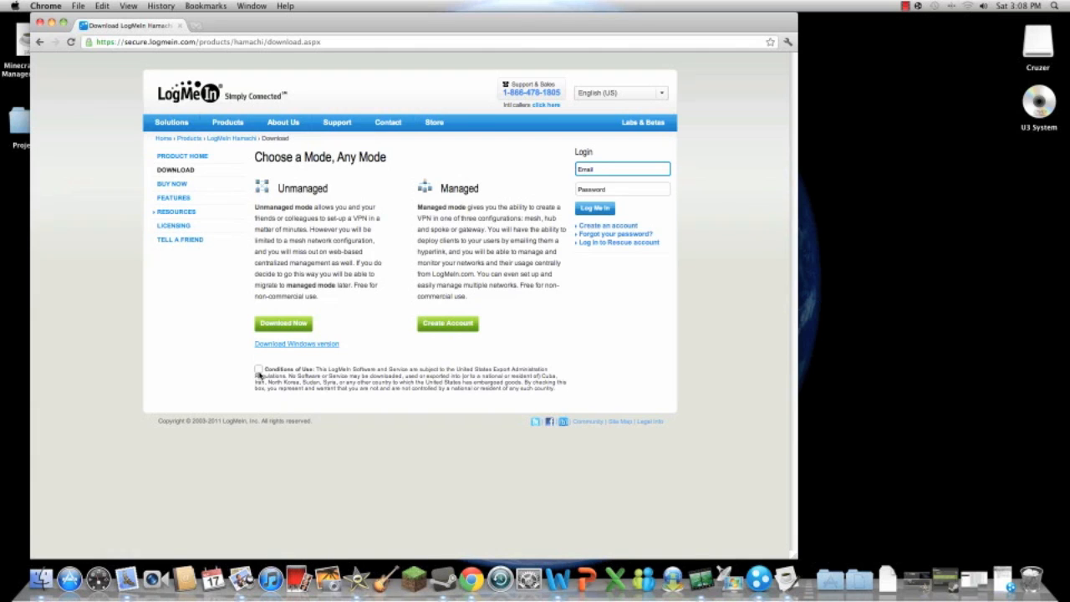
Accept the Conditions of Use, download unmanaged Hamachi for Mac, and open Downloads in Finder.
click(258, 370)
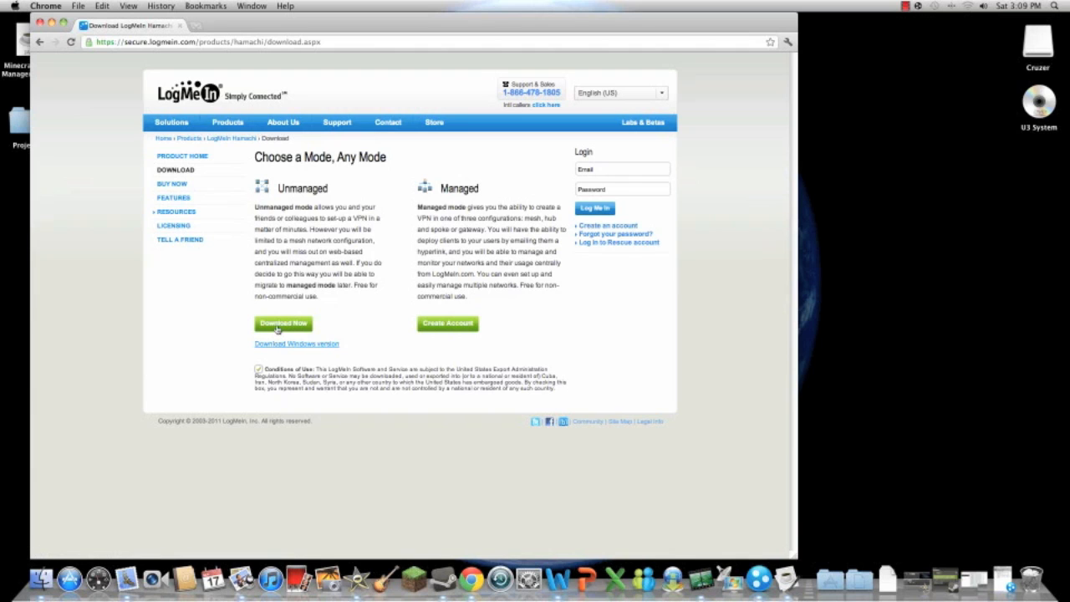
click(282, 324)
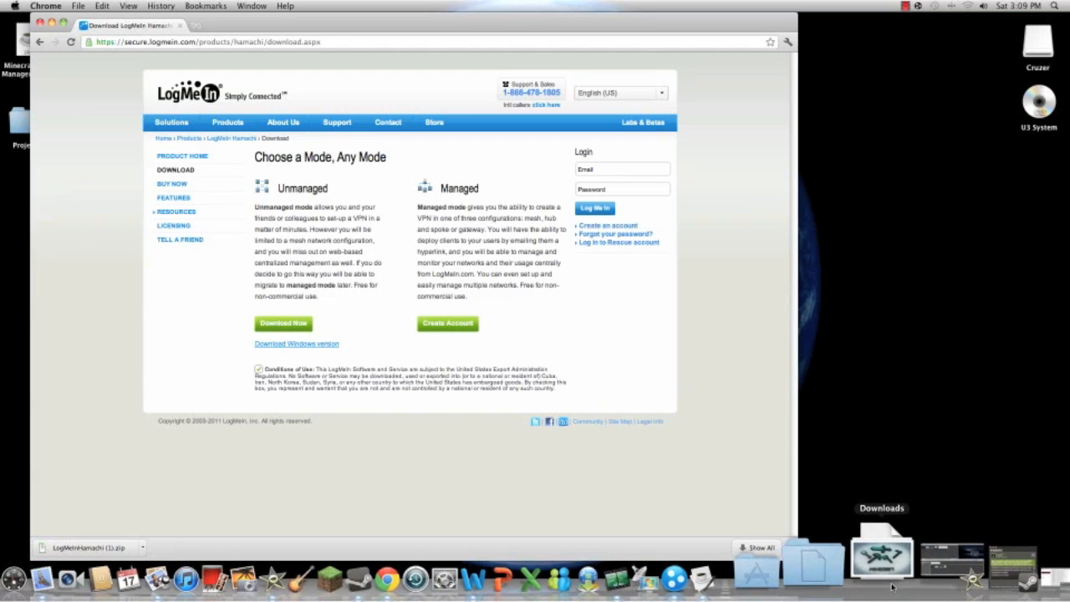
click(882, 552)
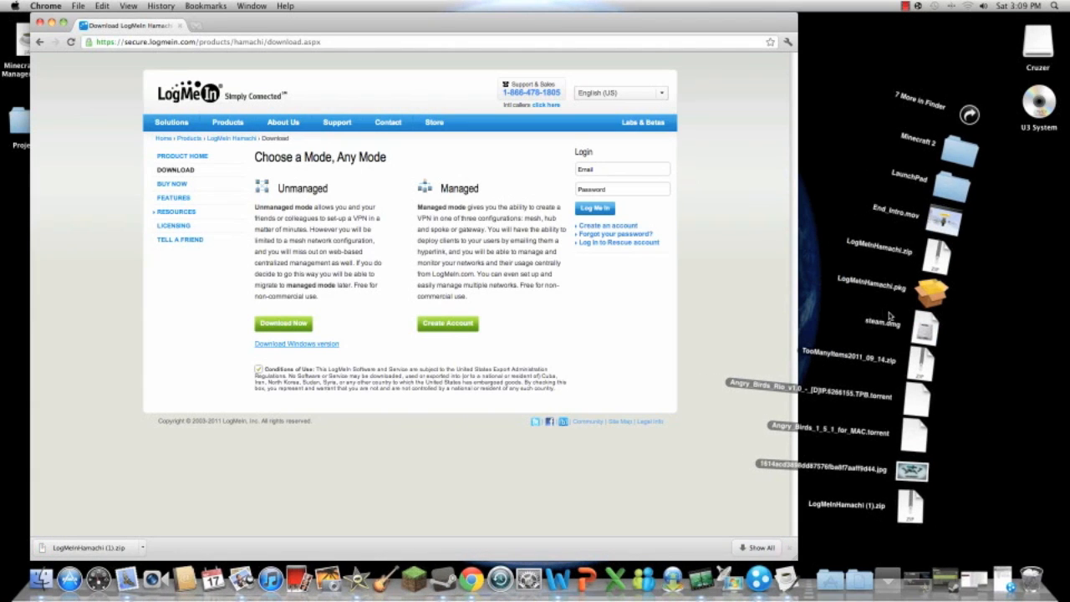
double_click(911, 507)
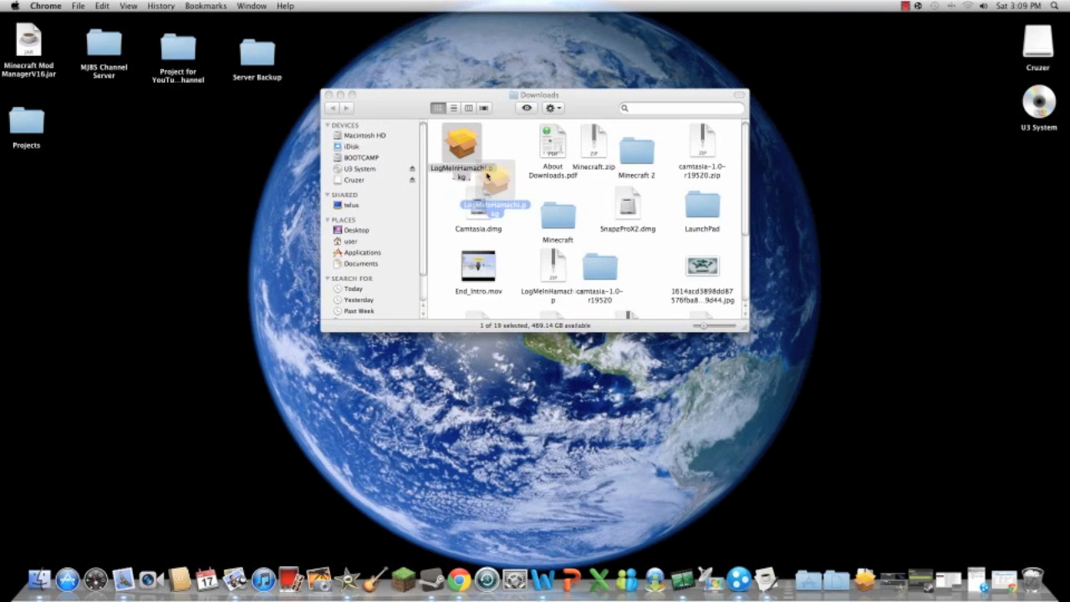
Run LogMeInHamachi.pkg from Downloads and close the Downloads Finder window.
scroll(down, 3)
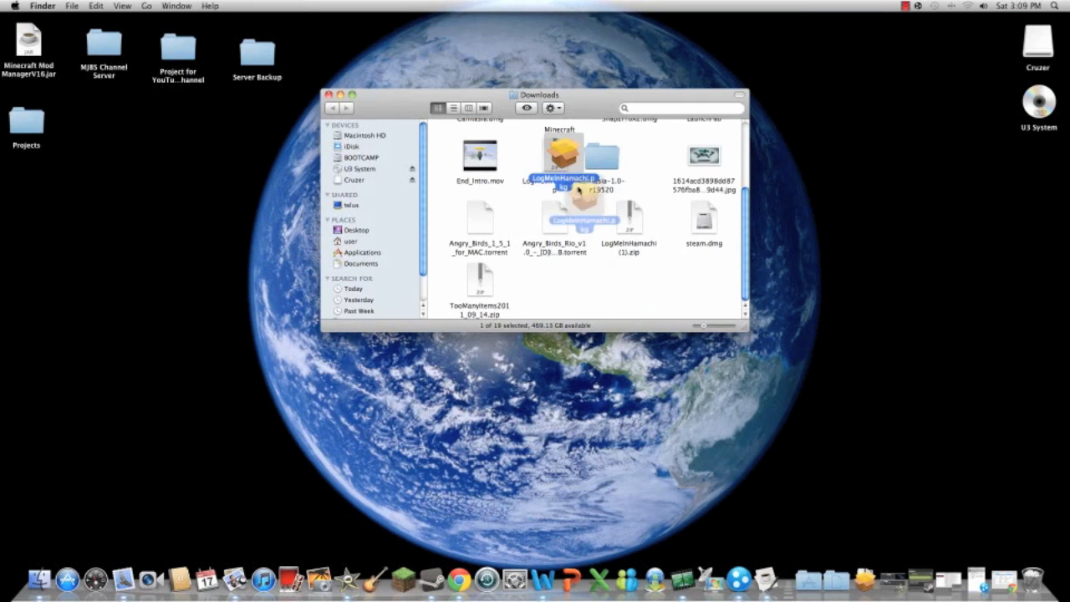
double_click(560, 159)
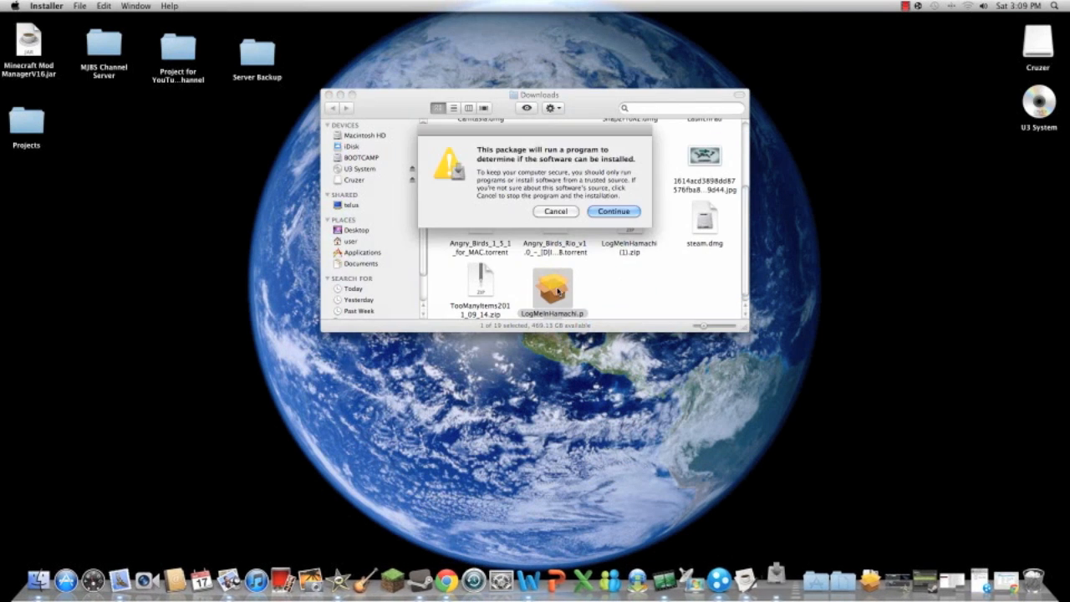
mouse_move(556, 205)
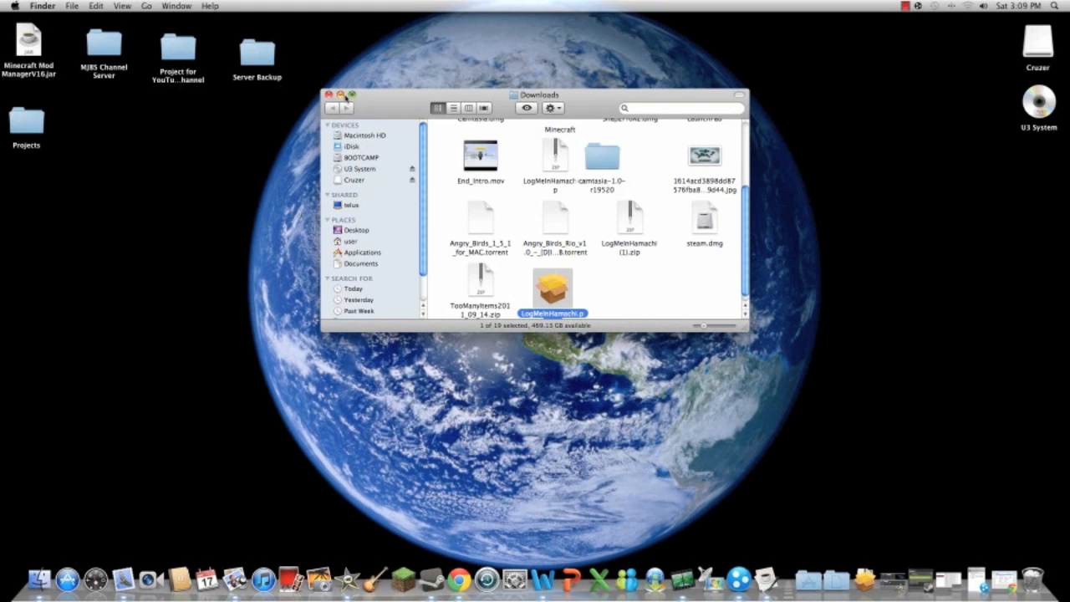
click(331, 93)
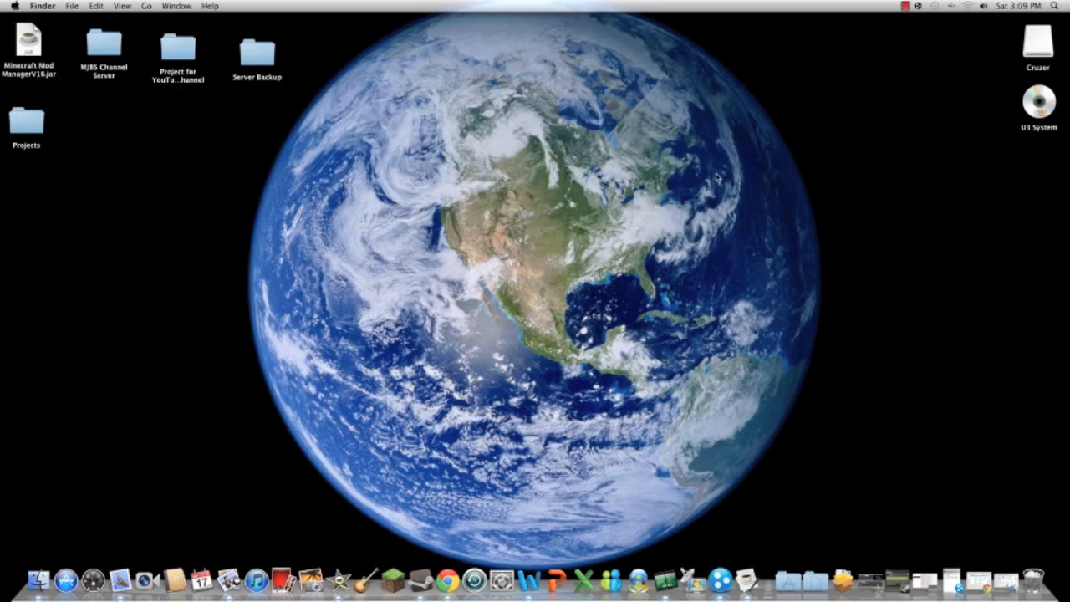
mouse_move(778, 554)
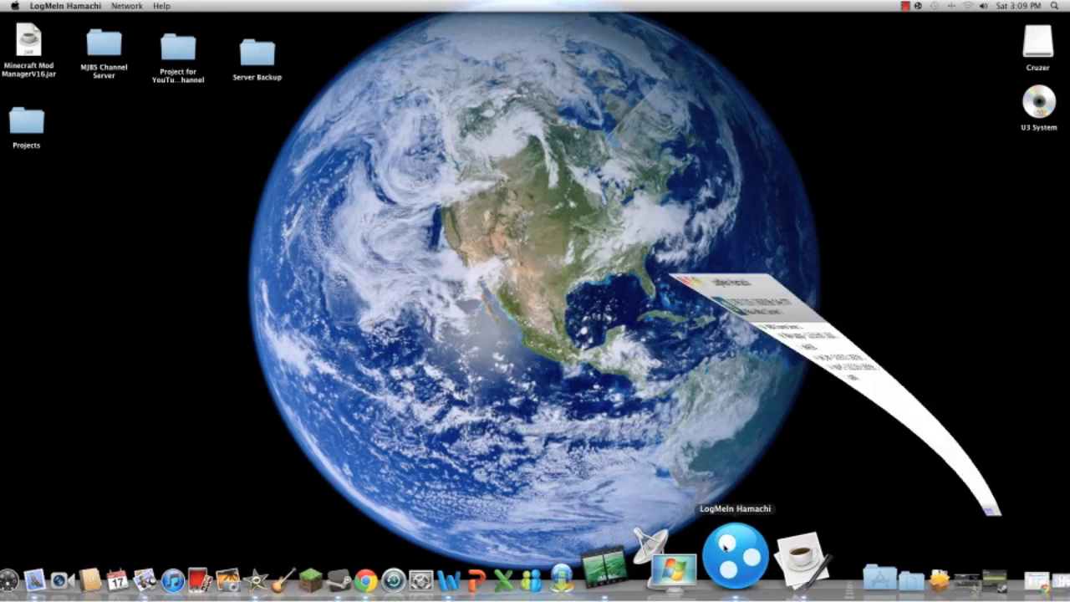
Launch Hamachi from the Dock and move its connected window down and left.
click(734, 556)
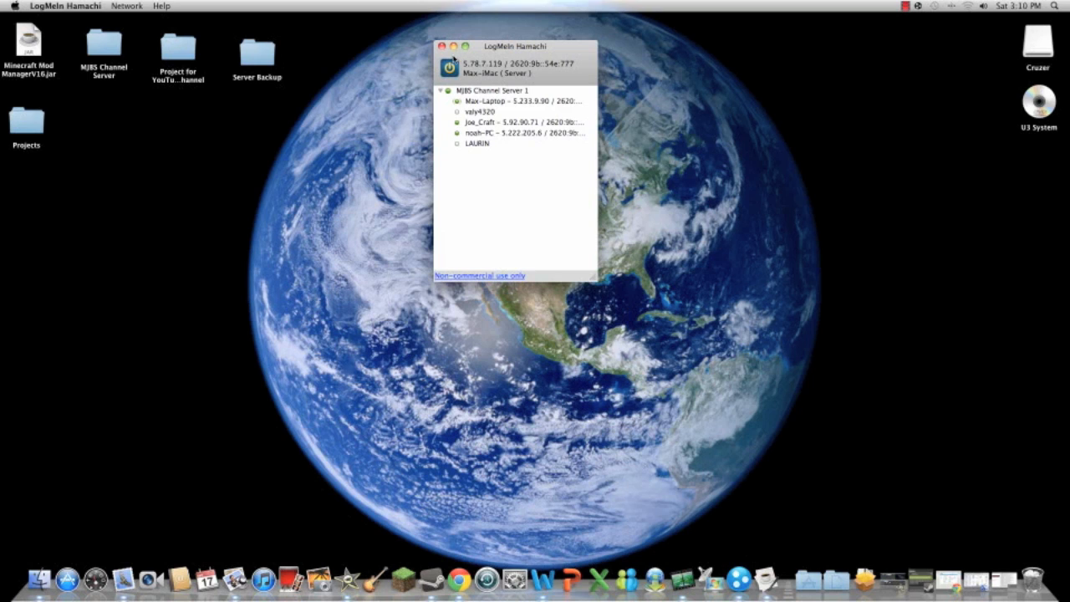
drag(515, 46, 487, 101)
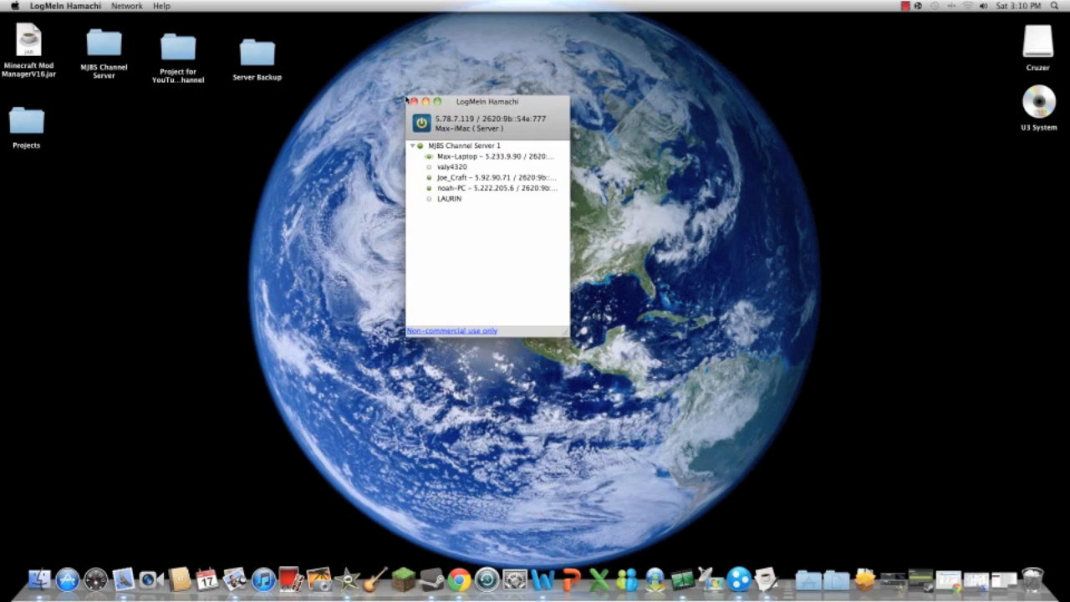
mouse_move(543, 104)
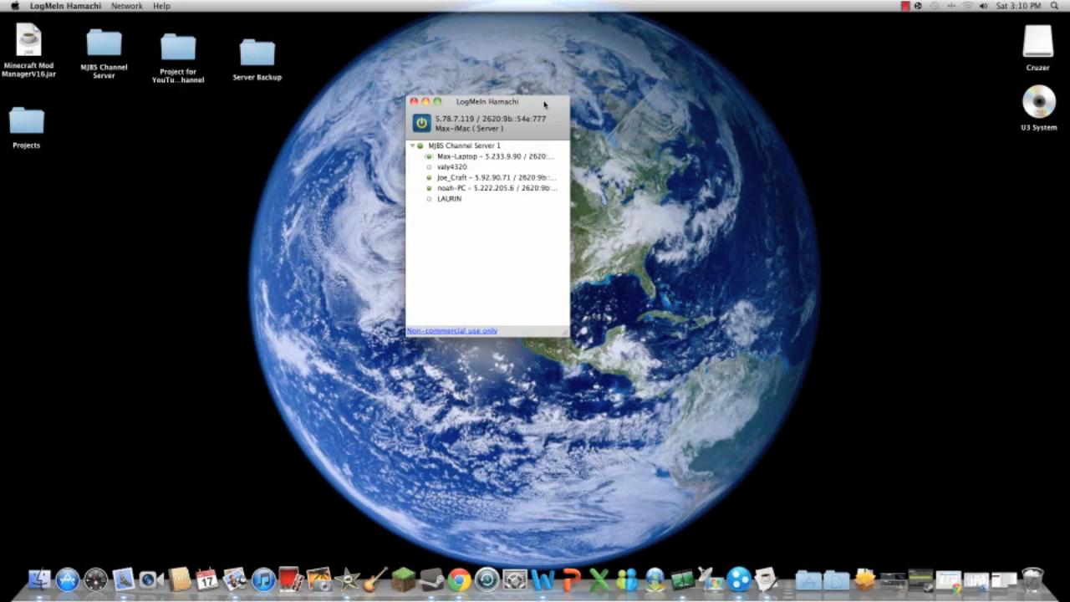
Browse the Hamachi, Network and Help menus, running Check for Updates and dismissing the latest-version message.
click(67, 6)
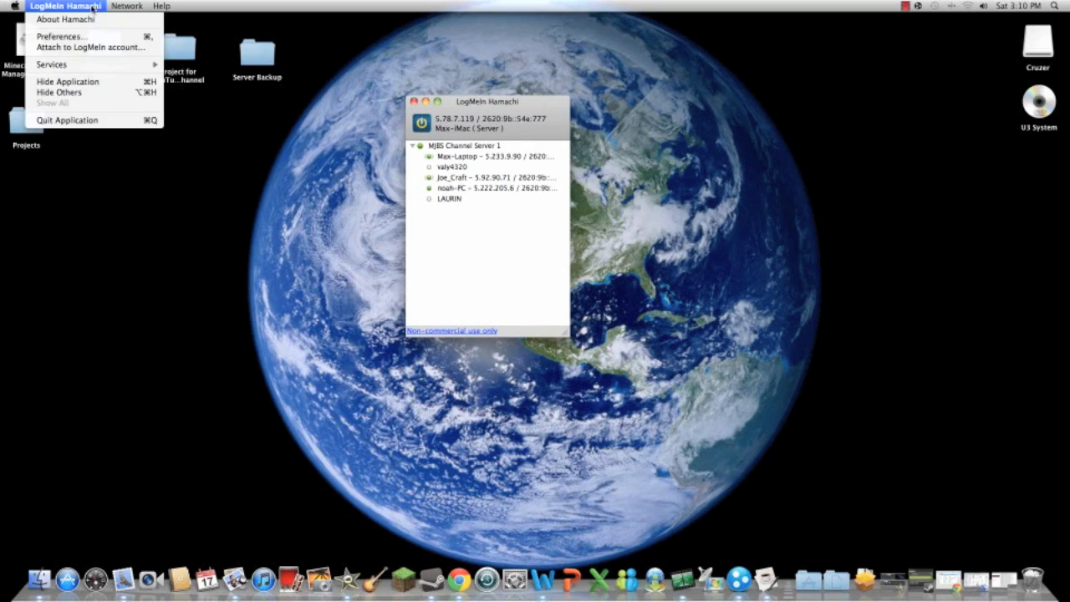
mouse_move(74, 56)
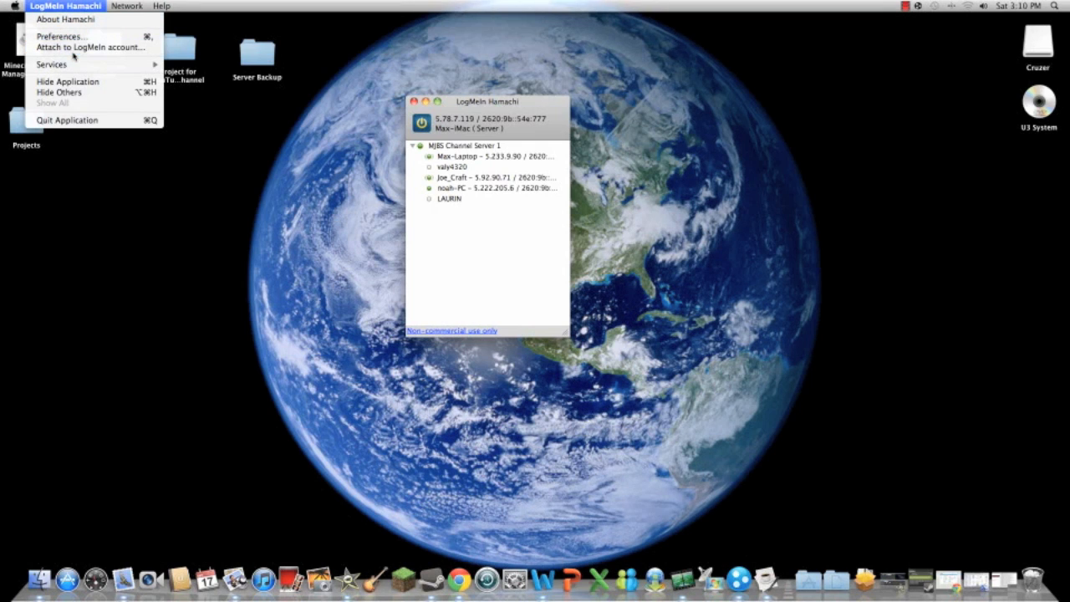
mouse_move(68, 81)
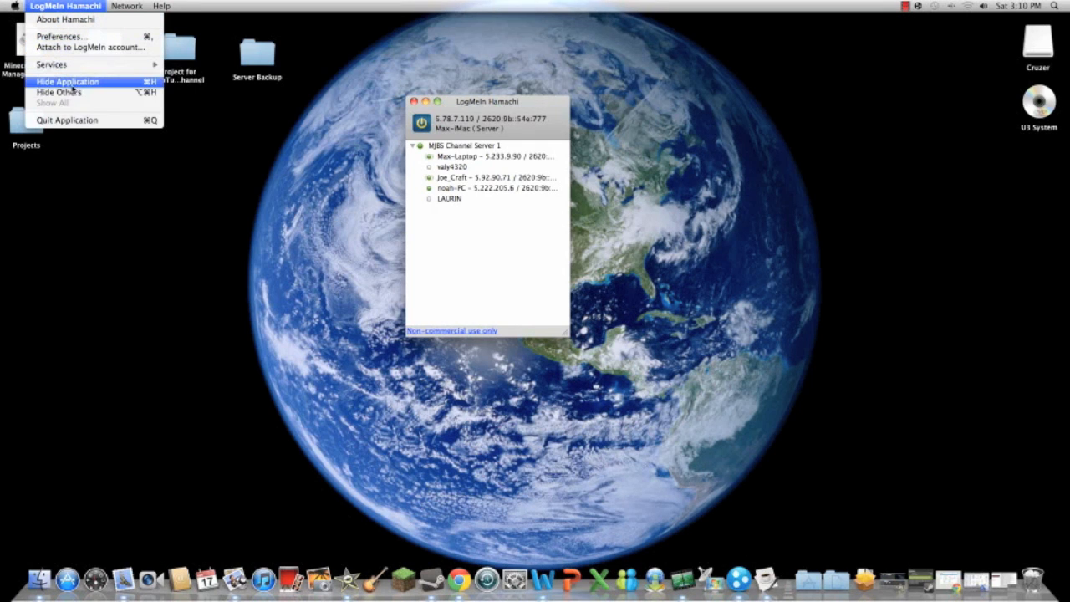
mouse_move(88, 113)
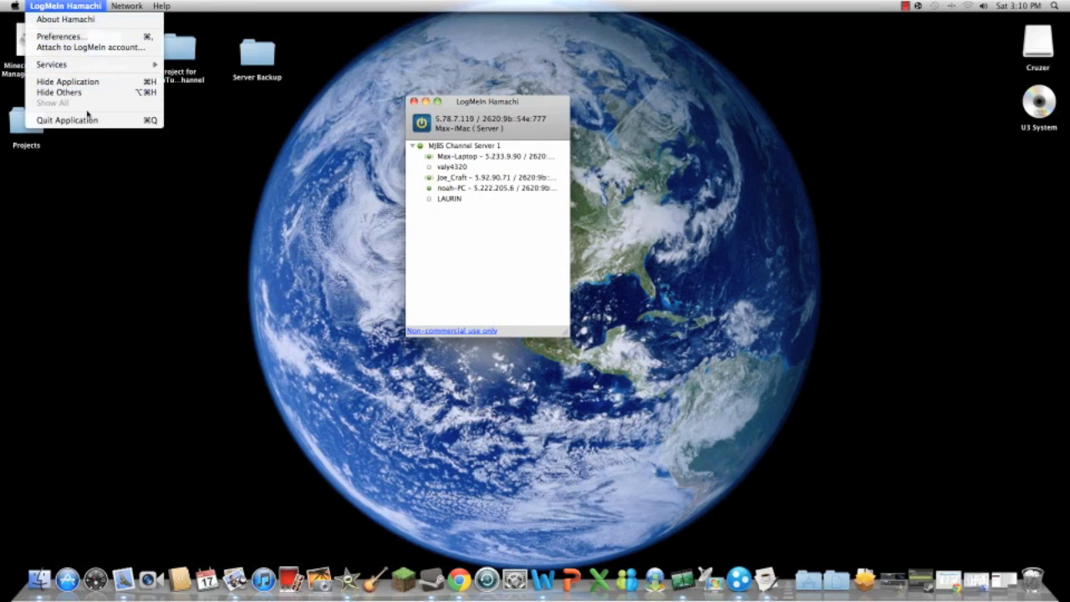
click(126, 6)
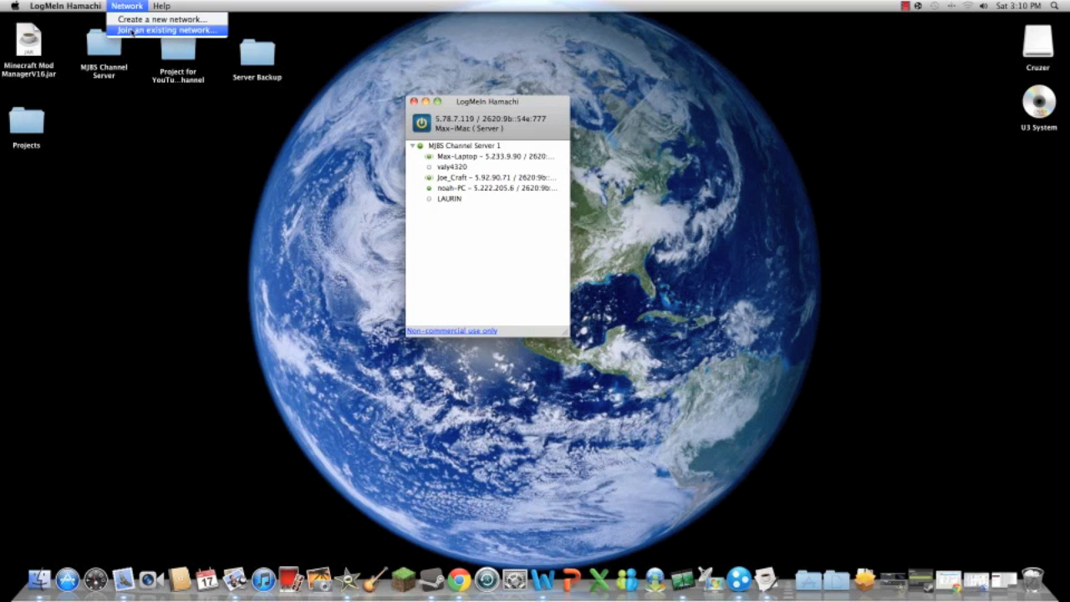
click(161, 5)
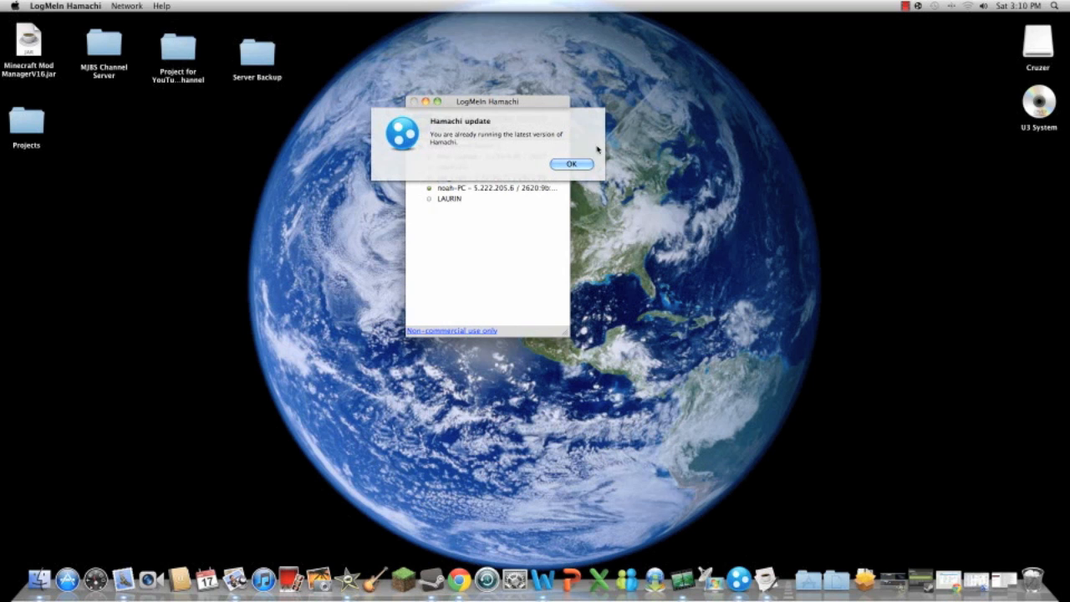
click(571, 163)
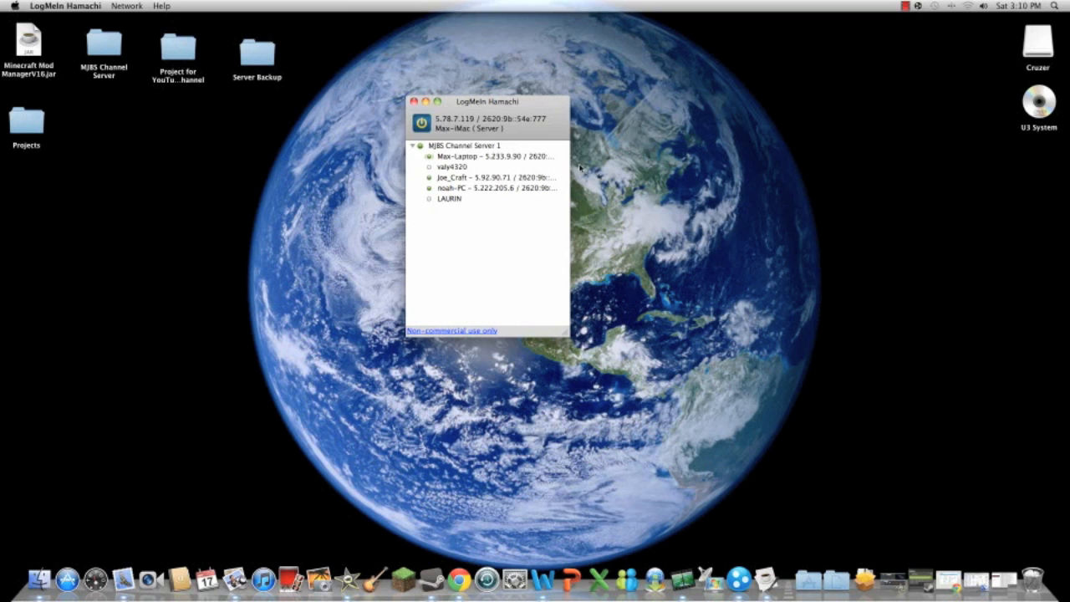
click(161, 6)
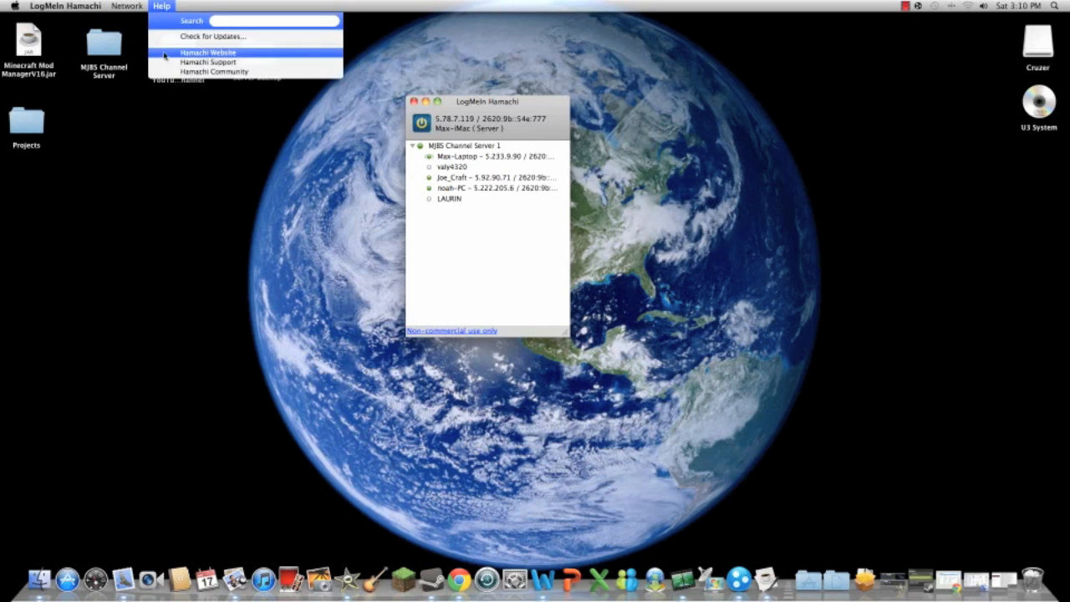
click(126, 6)
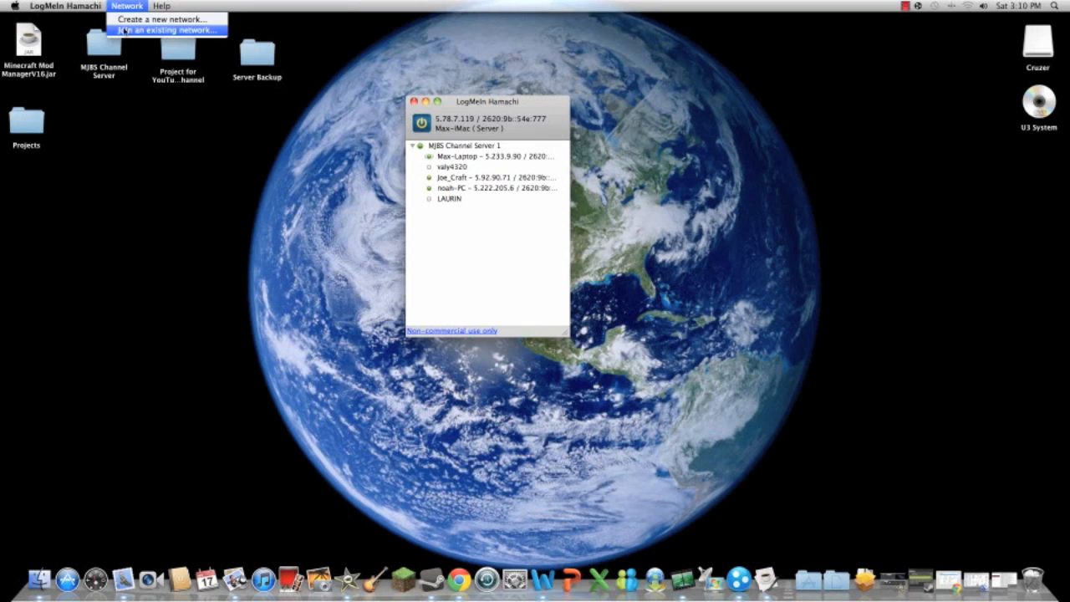
click(164, 31)
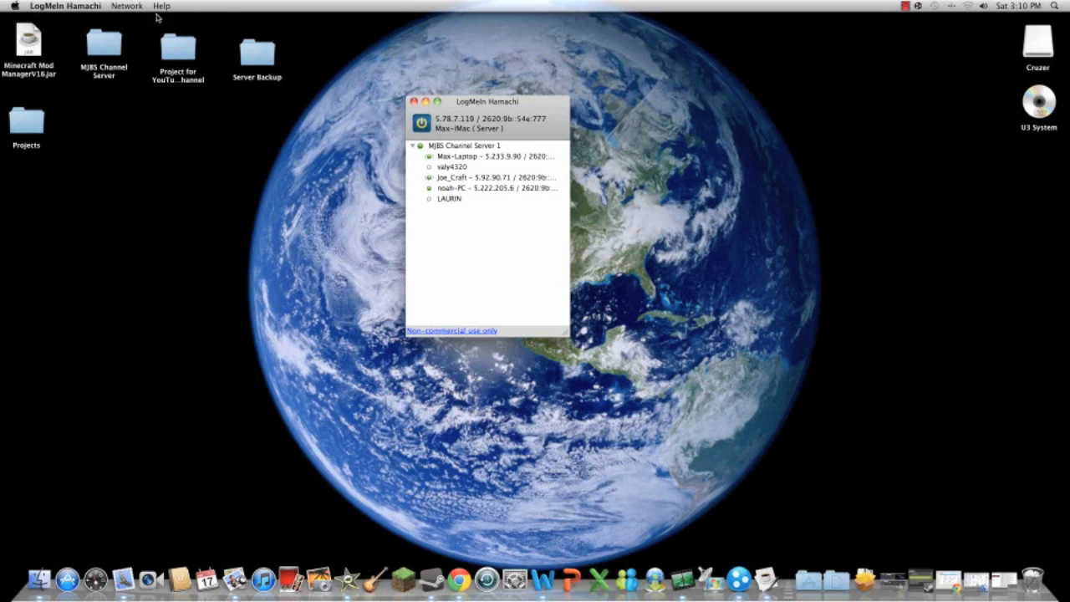
click(126, 5)
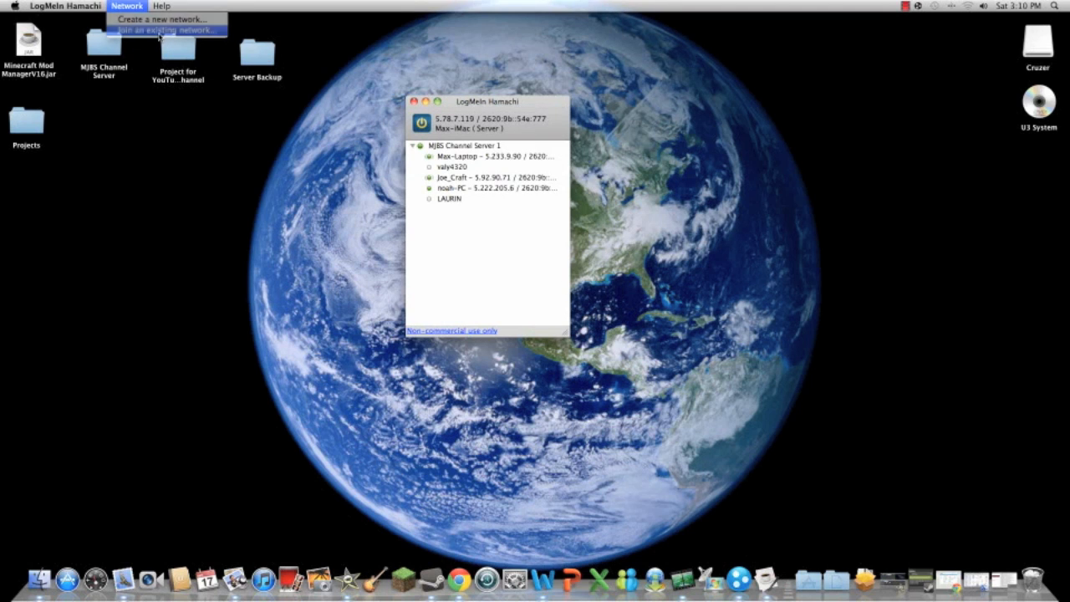
click(167, 31)
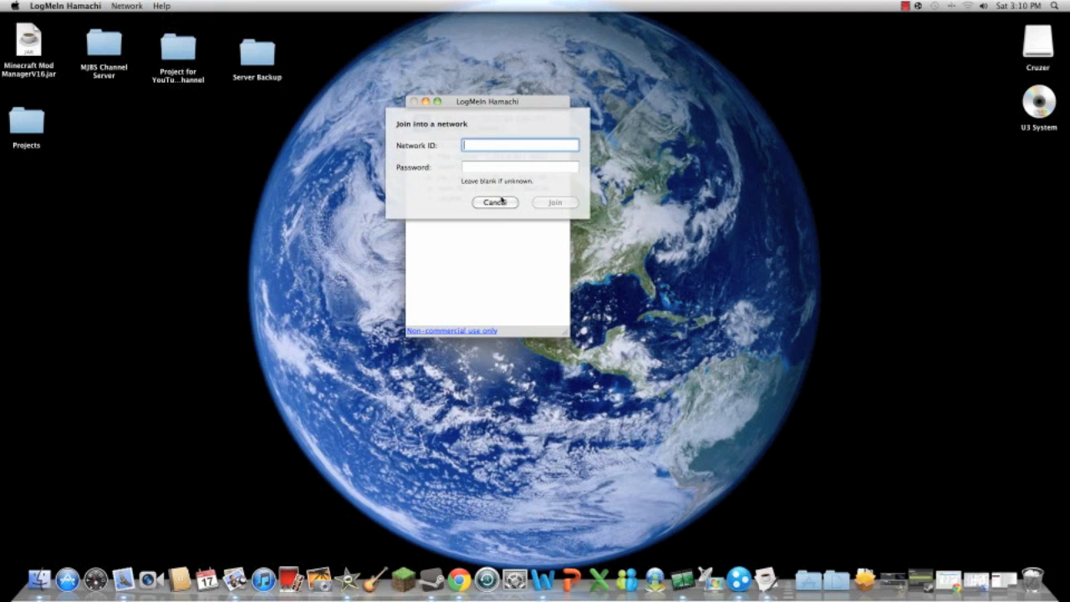
click(494, 202)
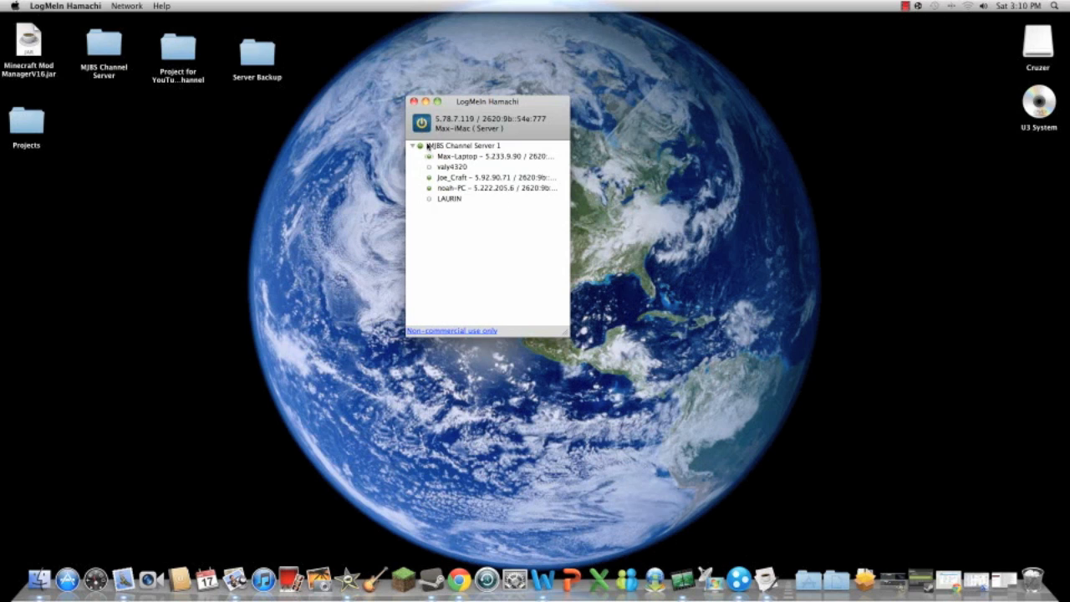
mouse_move(489, 162)
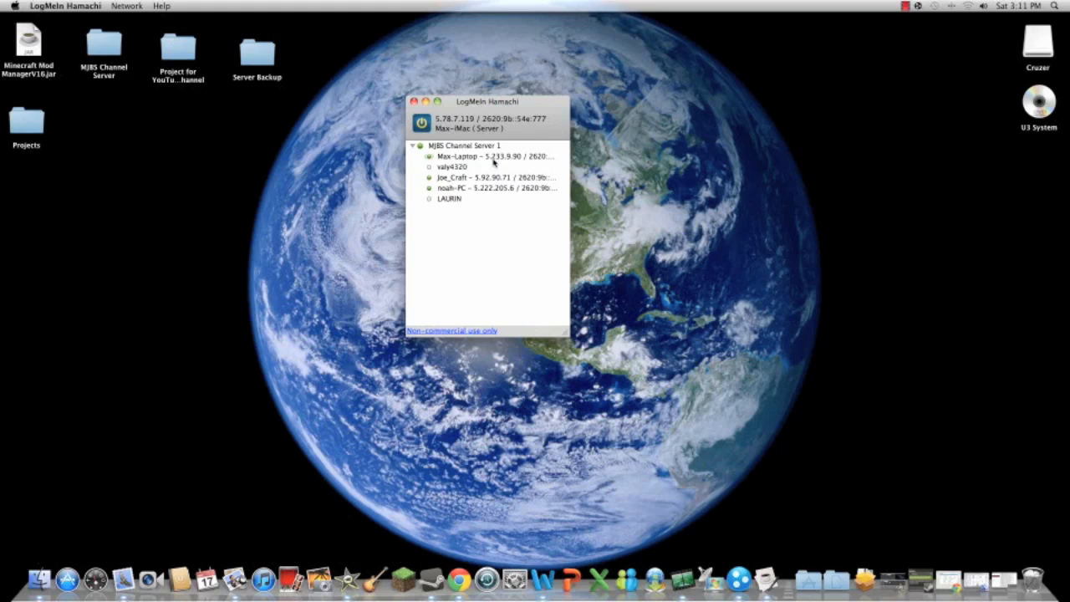
Close the Hamachi window and drag-select across the desktop, including the Server Backup folder.
click(65, 6)
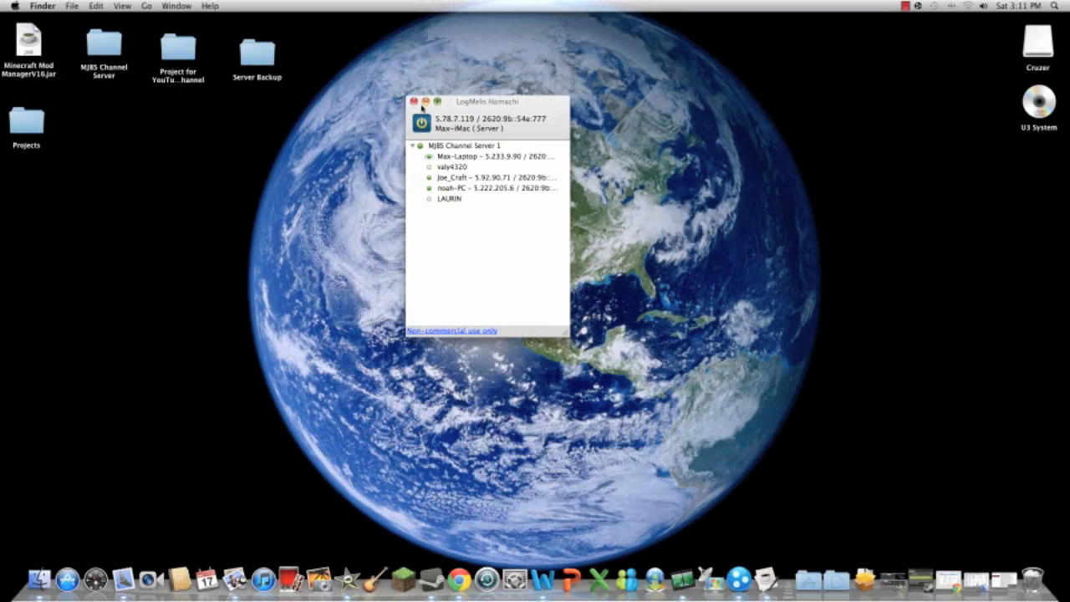
click(413, 101)
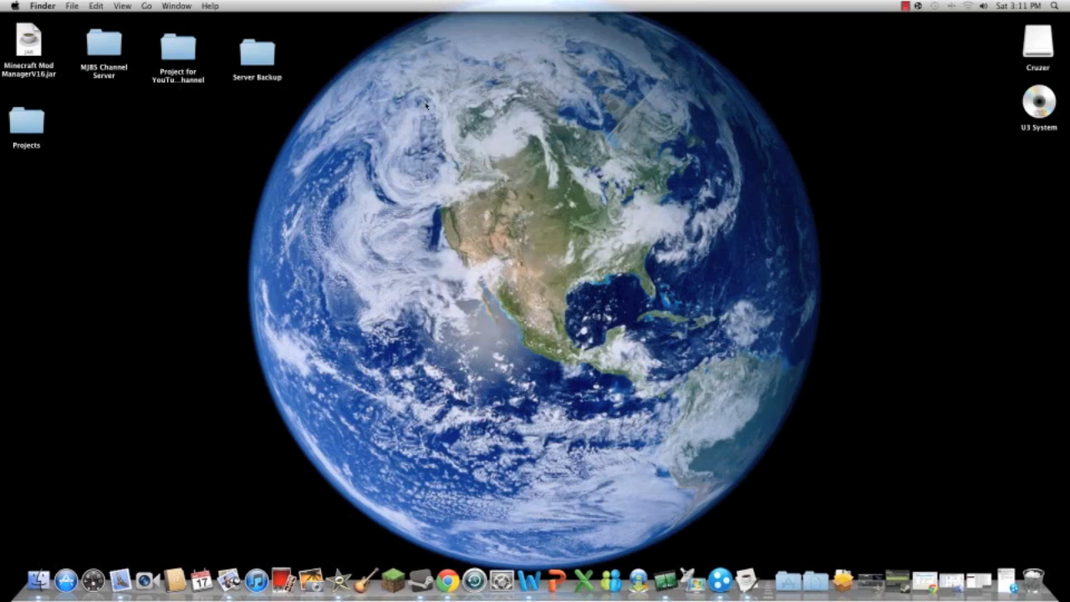
mouse_move(698, 236)
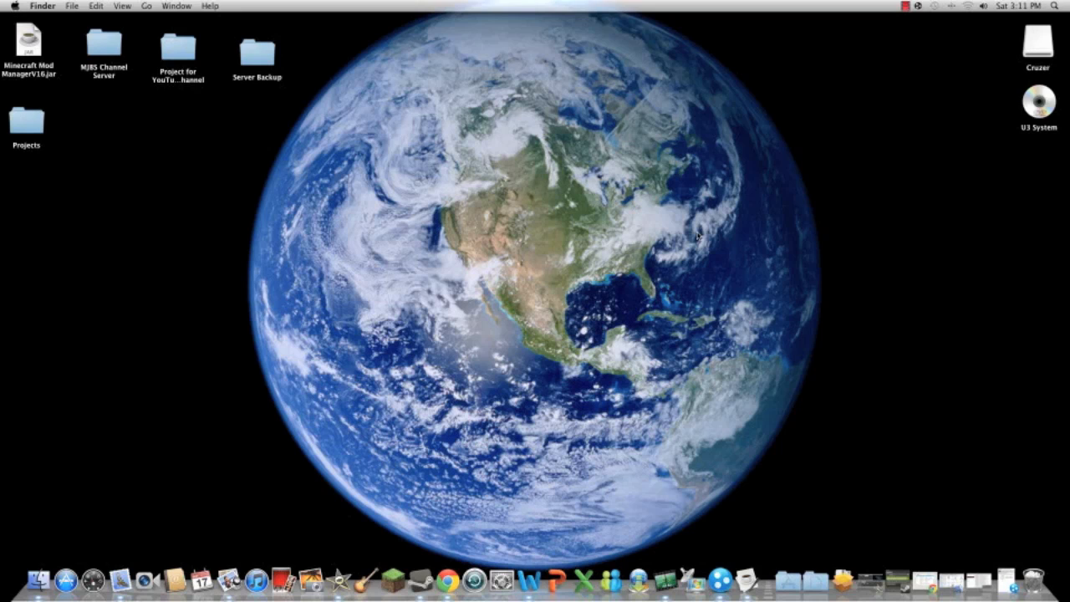
mouse_move(273, 18)
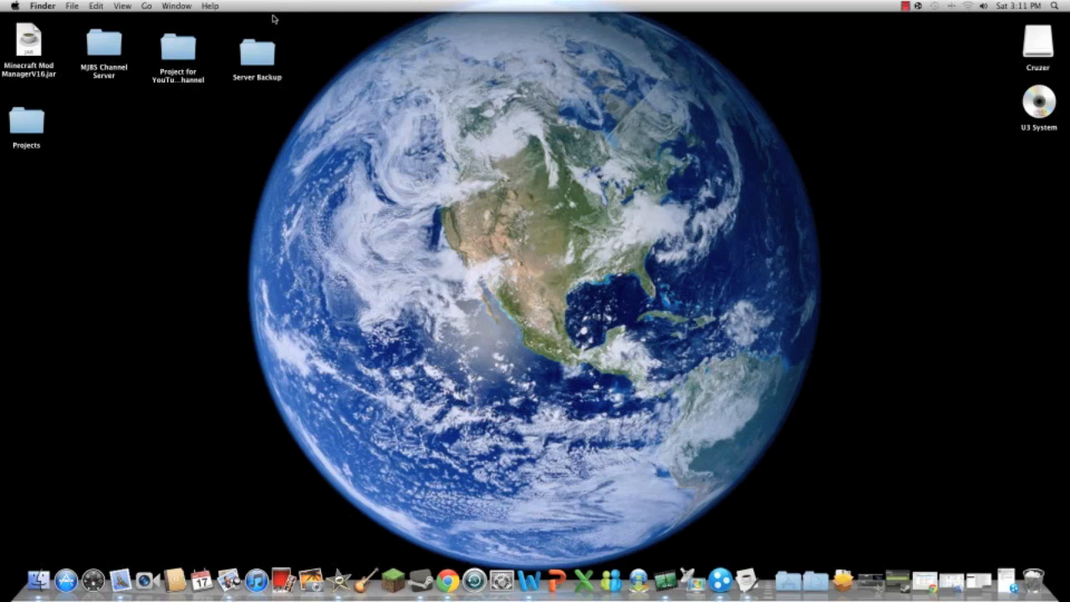
drag(262, 25, 723, 477)
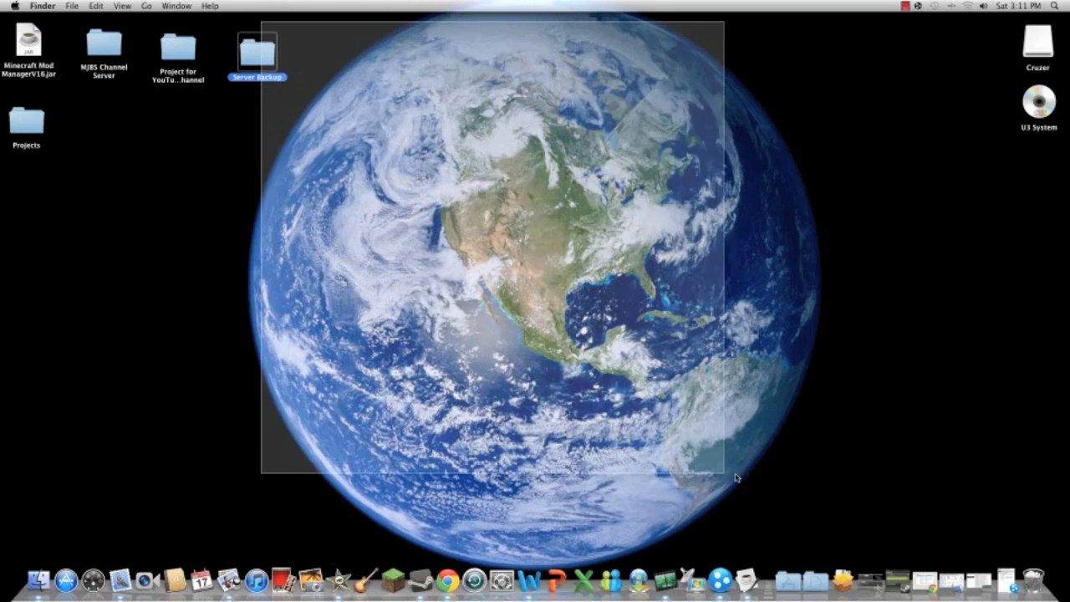
drag(724, 473, 815, 560)
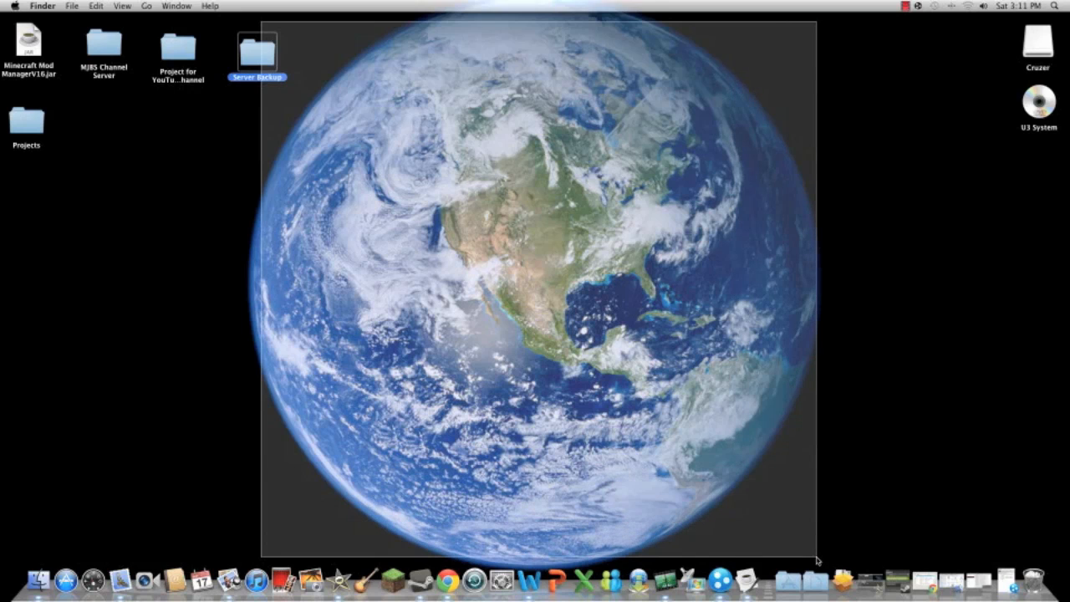